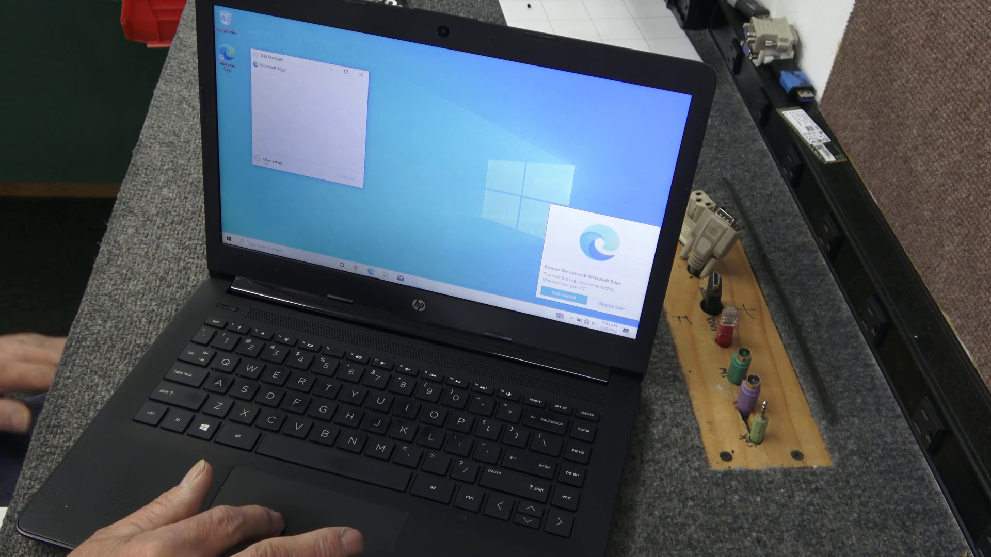
# Switch Task Manager from compact mode to the full Processes view
pyautogui.click(272, 161)
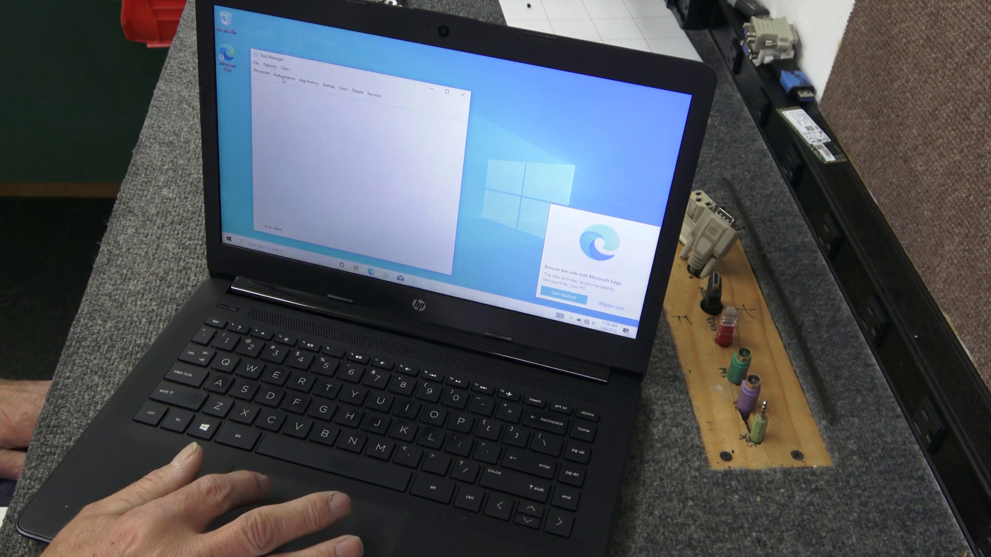
pyautogui.click(265, 83)
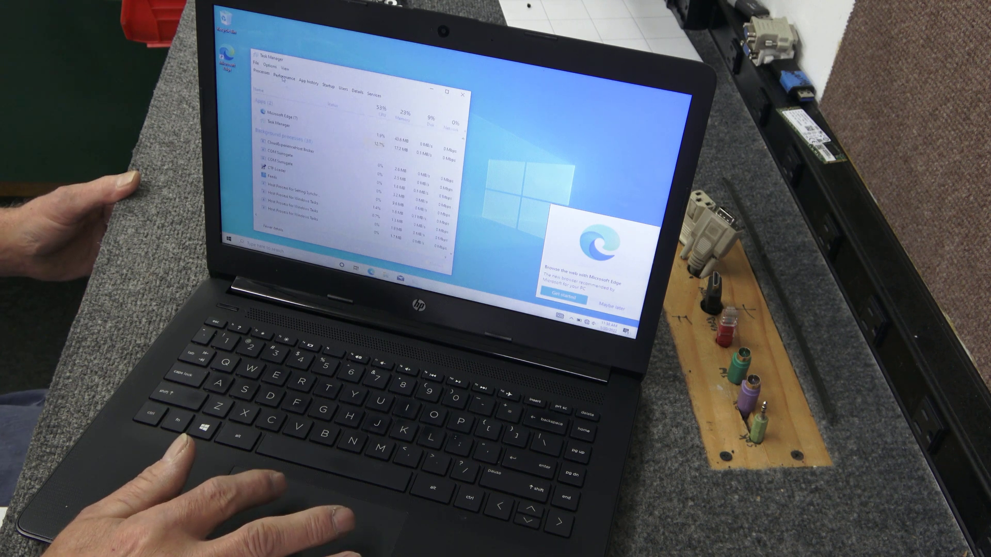
# Show the Performance tab with the CPU graph and AMD processor details
pyautogui.click(289, 81)
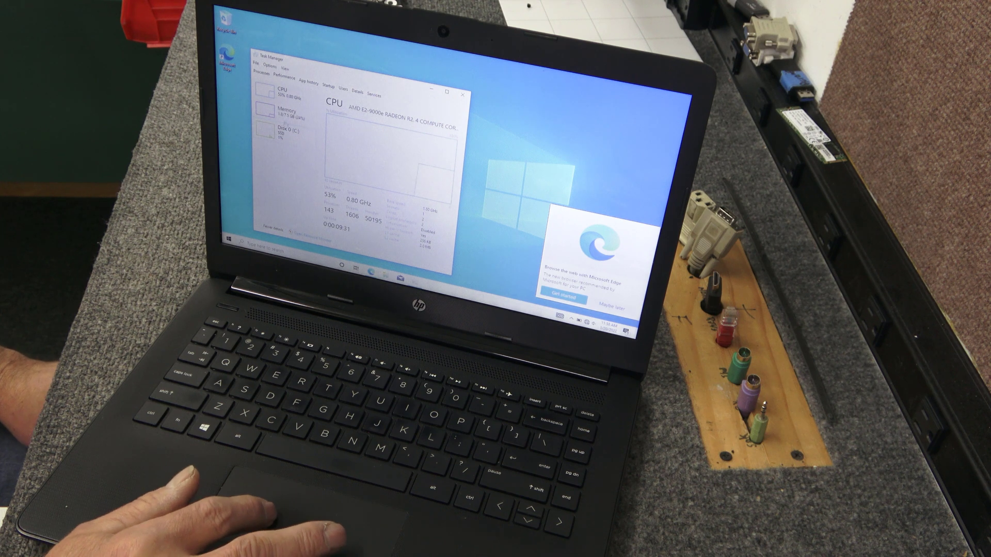
# View the 8 GB Memory performance page, then close Task Manager
pyautogui.click(273, 111)
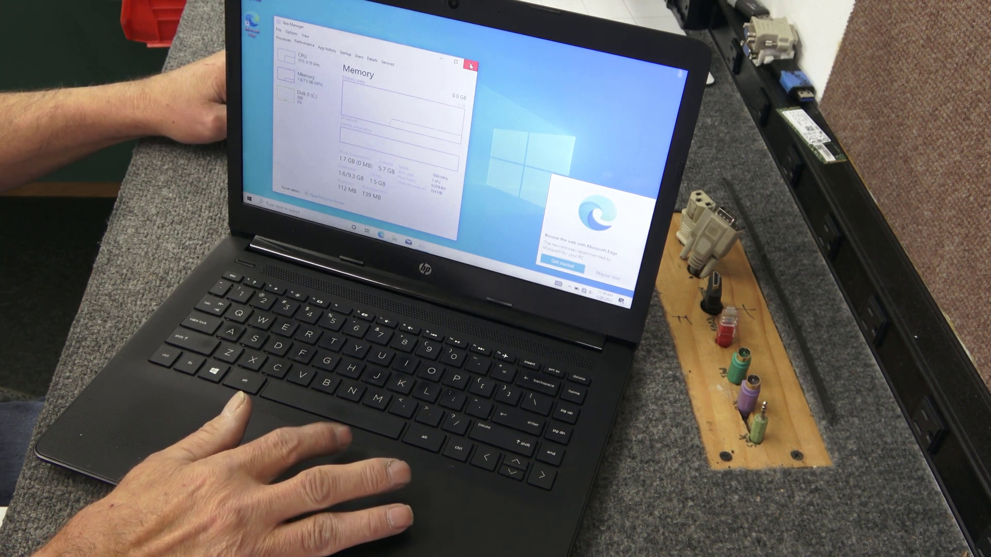
pyautogui.click(474, 62)
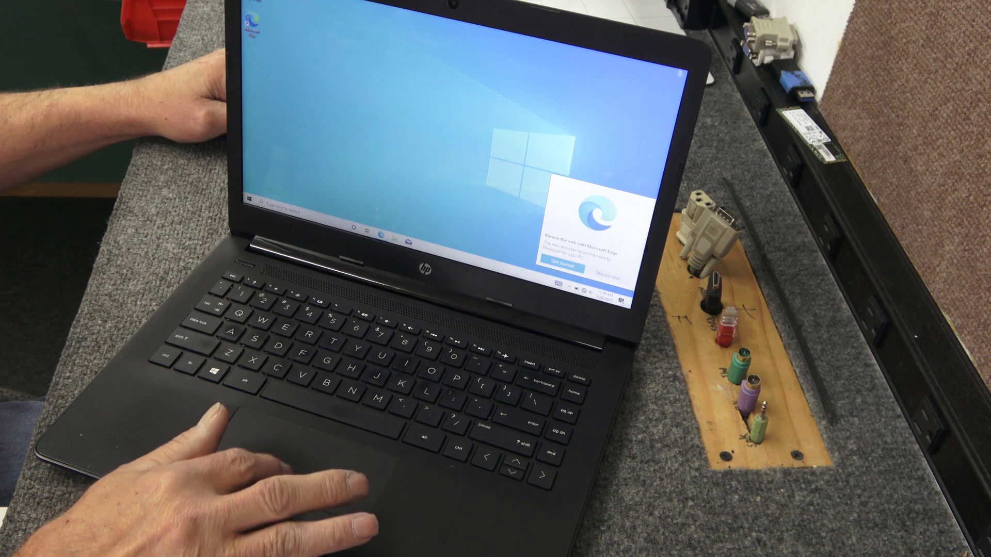